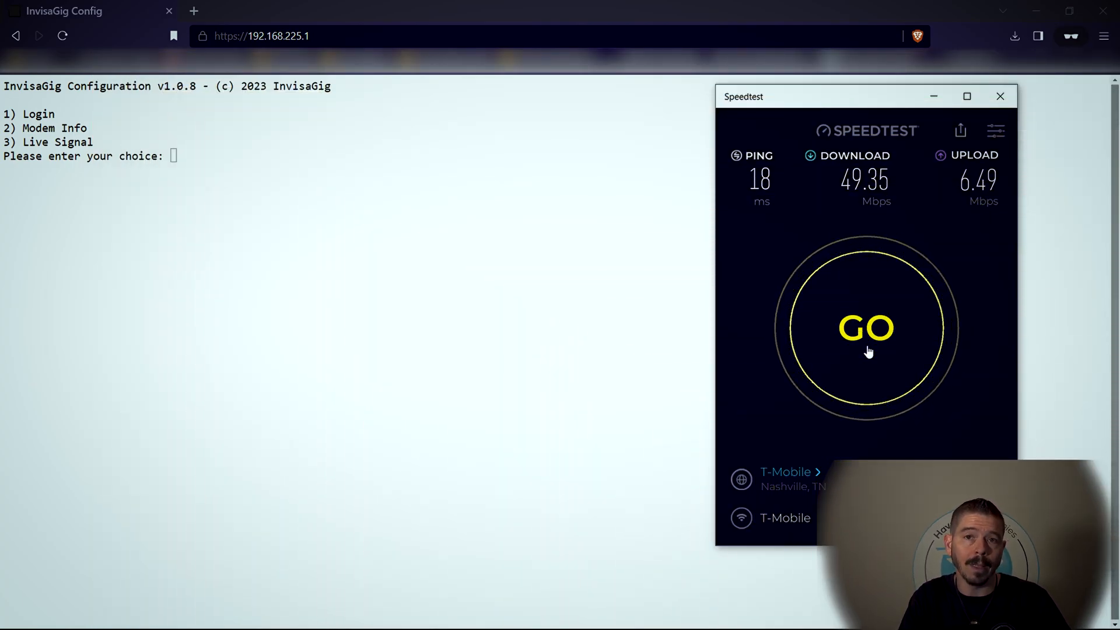
Run a fresh Speedtest against T-Mobile, getting about 43 Mbps down and 3.92 Mbps up.
click(865, 329)
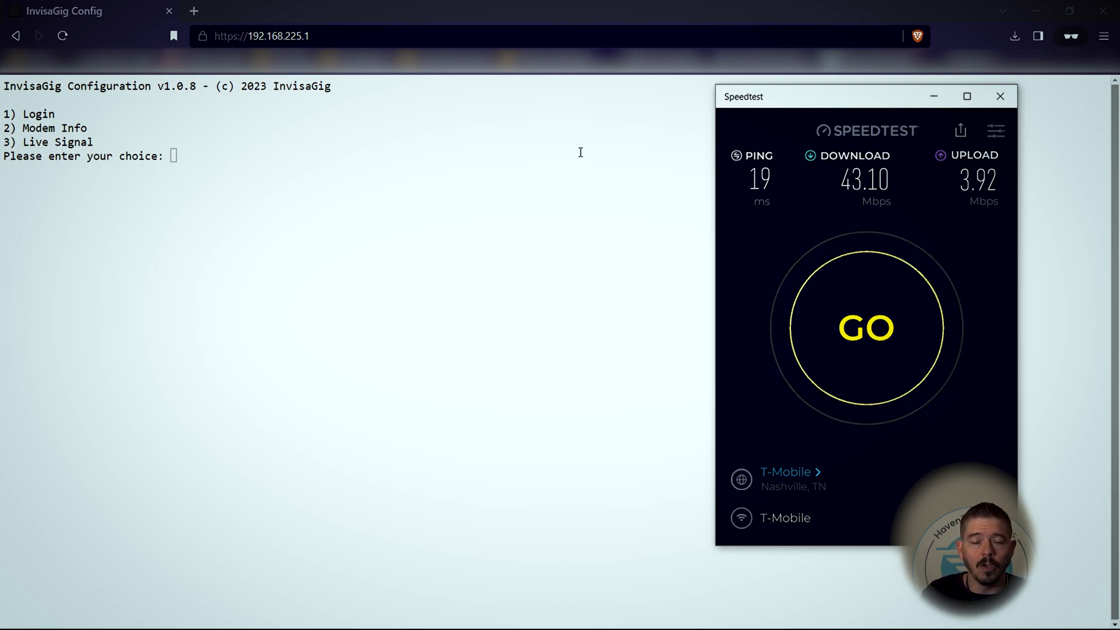
Log in with option 1, view Live Signal (LTE bands 66 and 12) and start a Speedtest.
text(1)
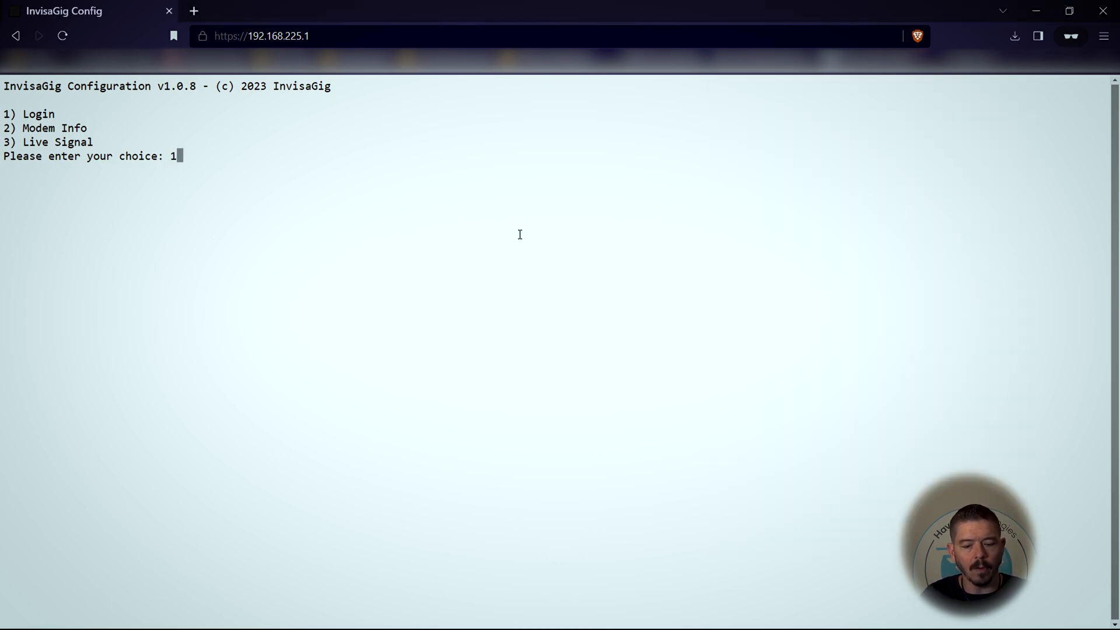
key(Enter)
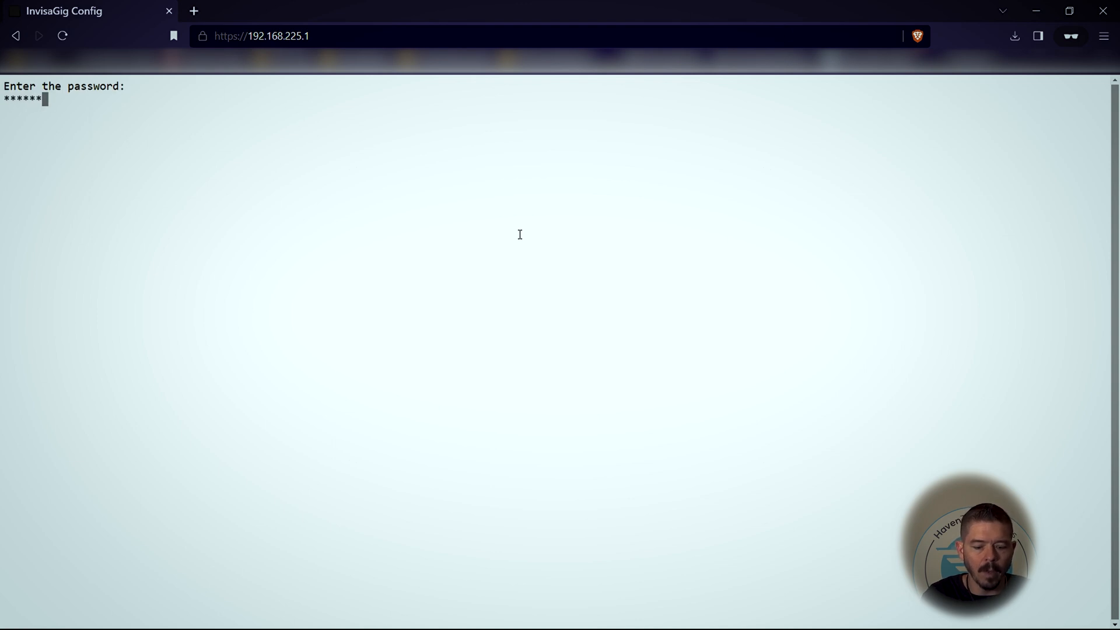
key(Enter)
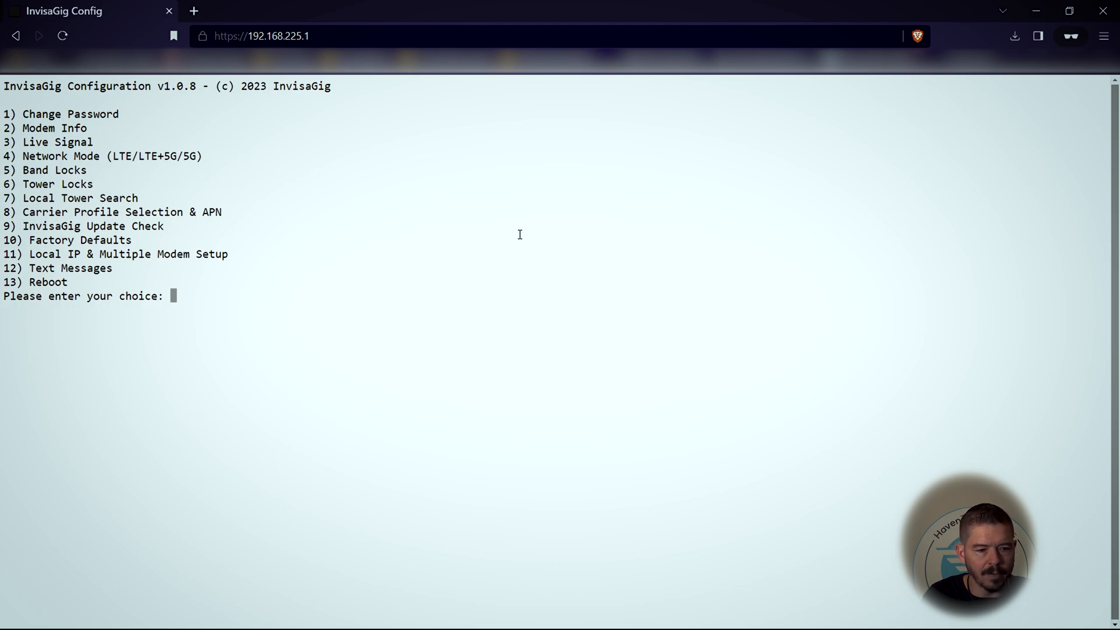
text(3)
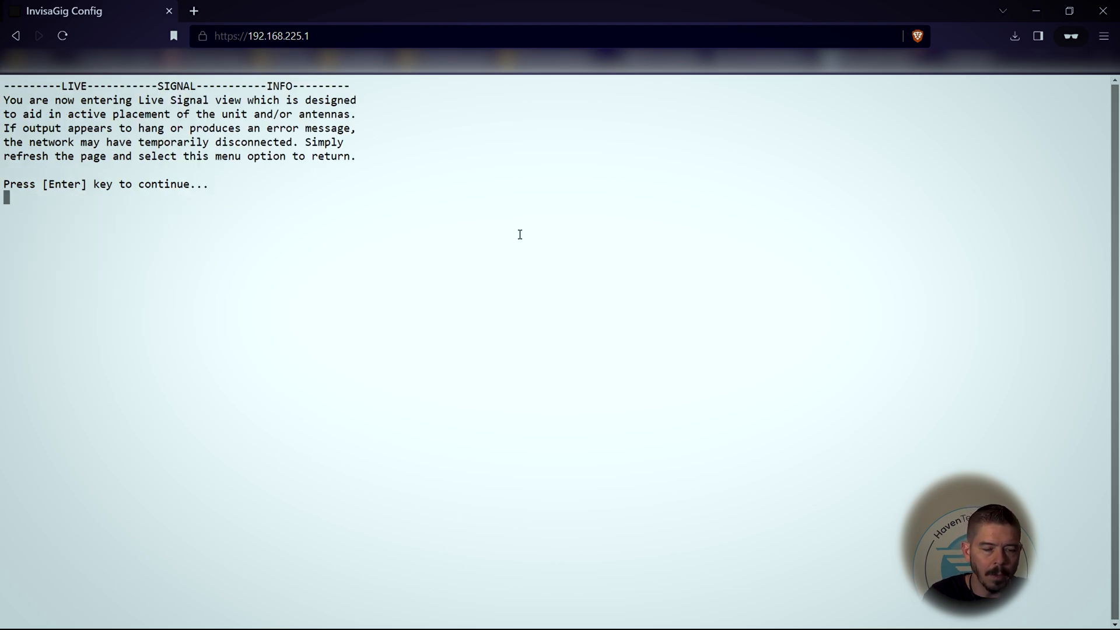
key(Enter)
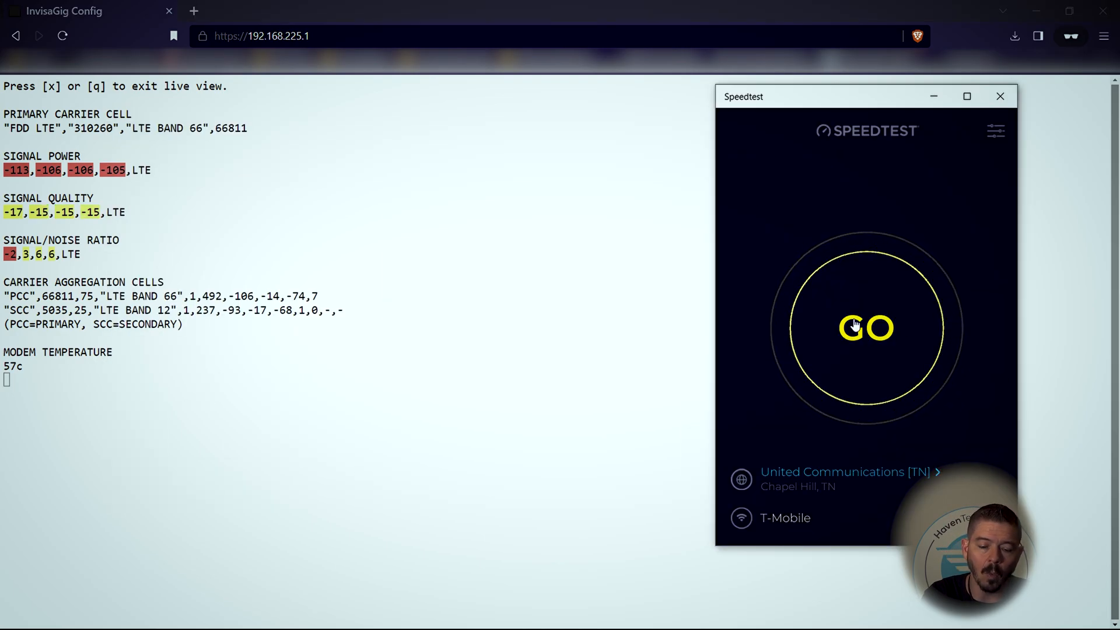
click(867, 328)
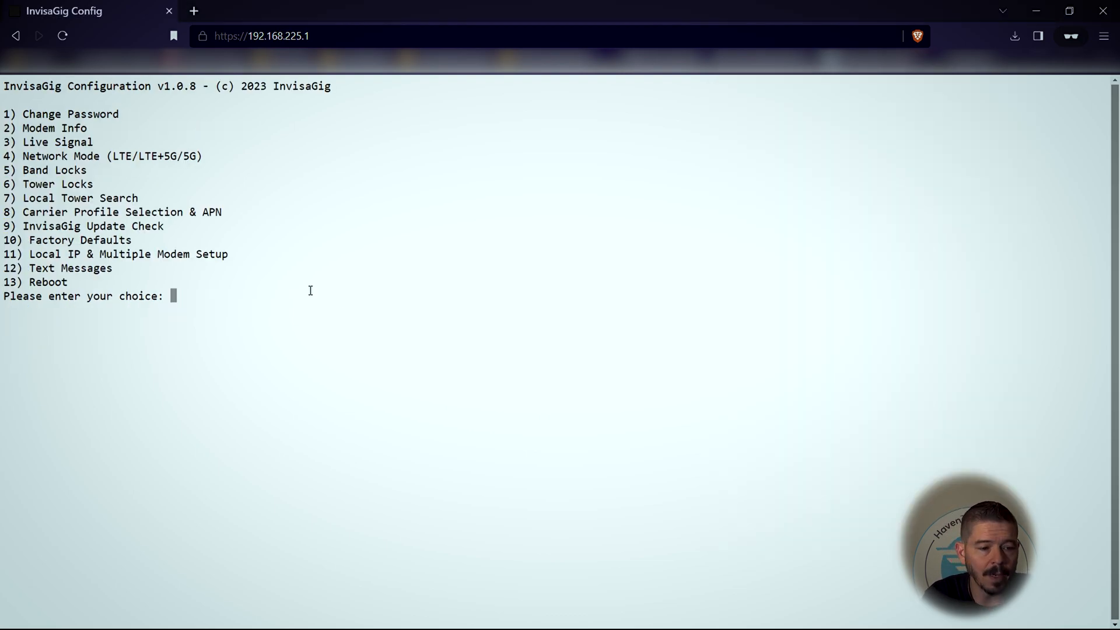
In Network Mode, accept the disconnect warning and enable both NR SA and NSA.
text(4)
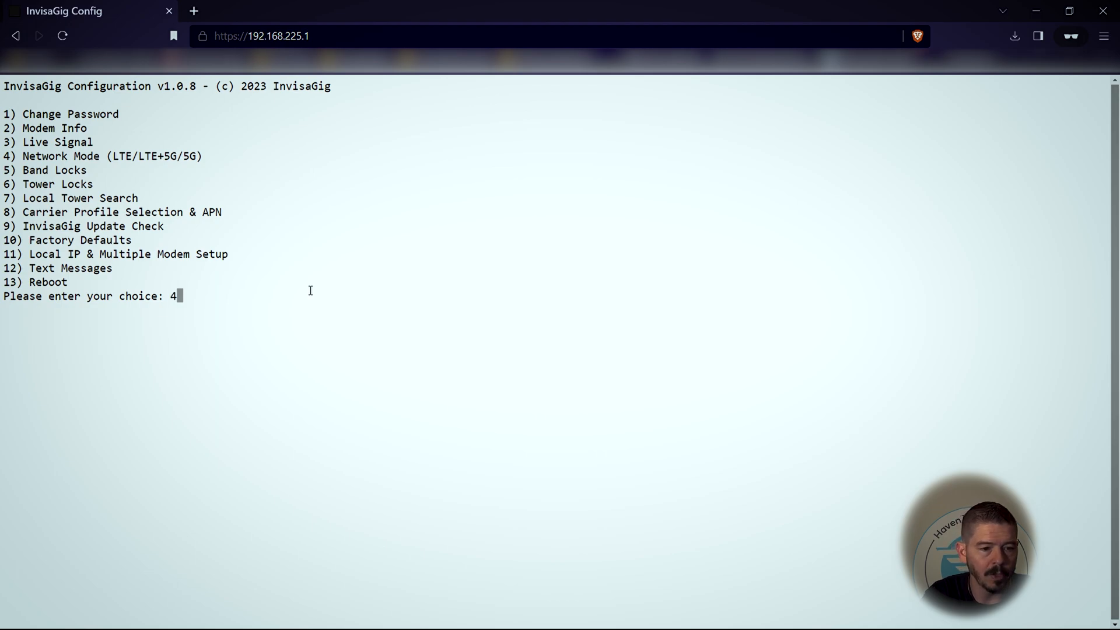
text(y)
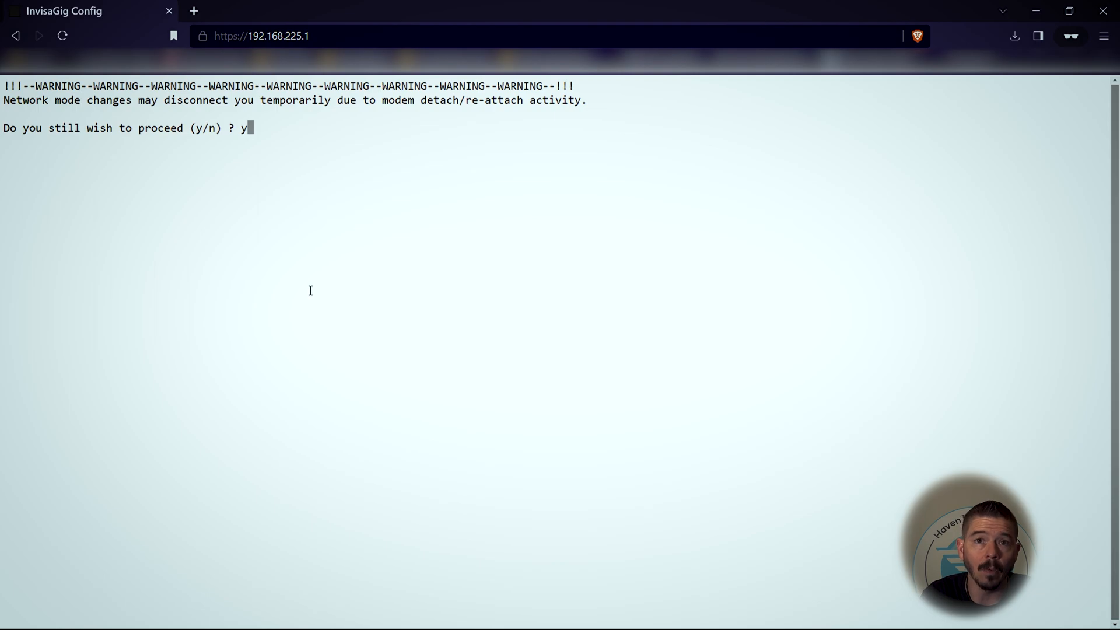
key(Enter)
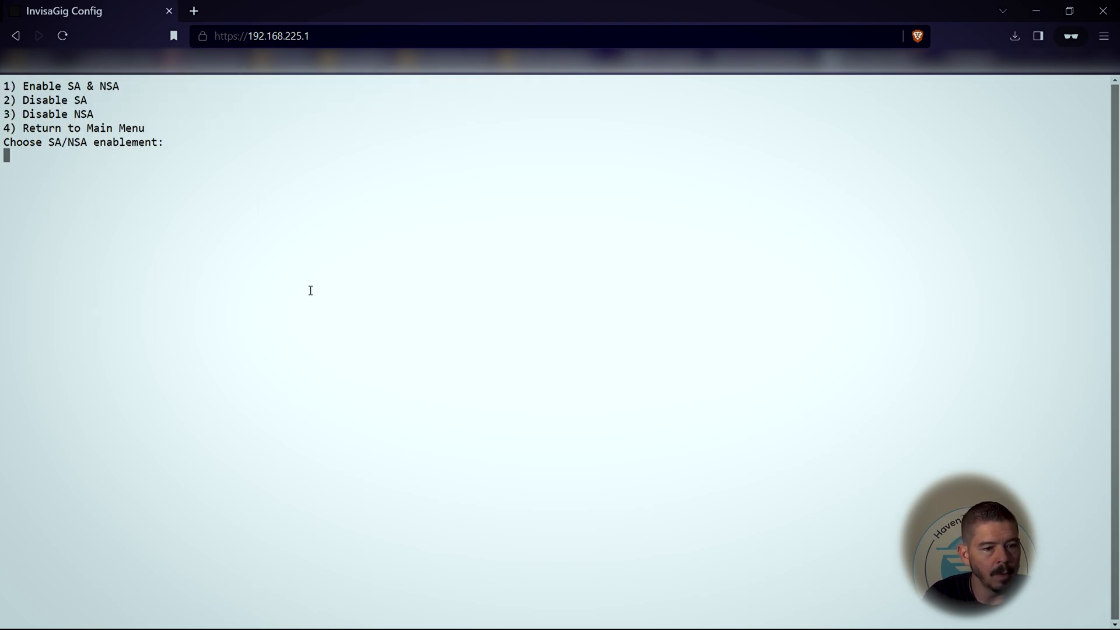
text(1)
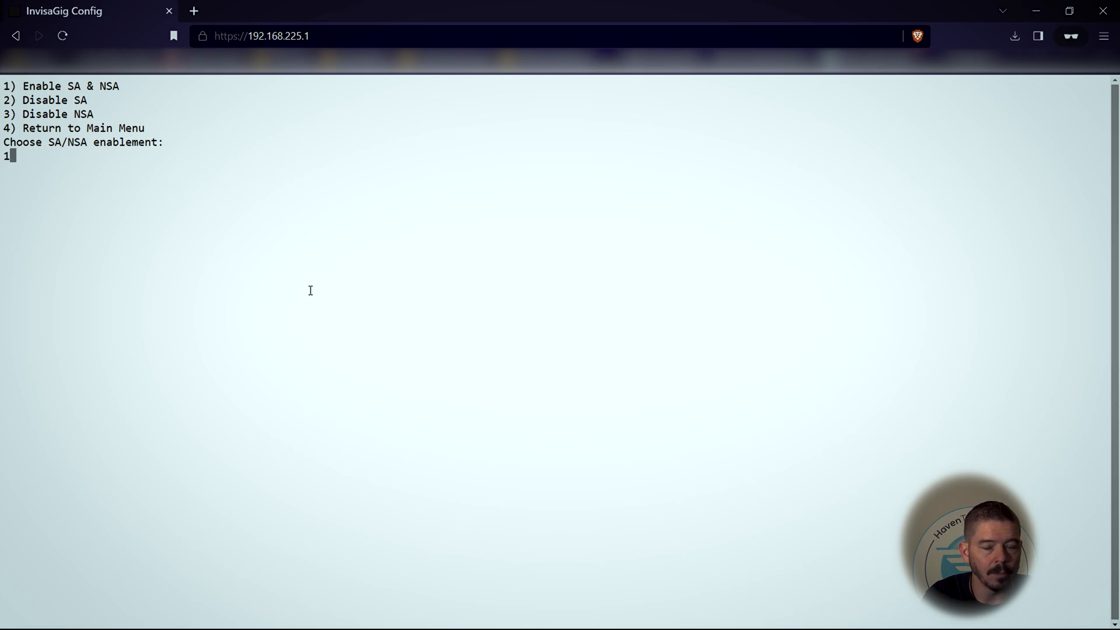
key(Enter)
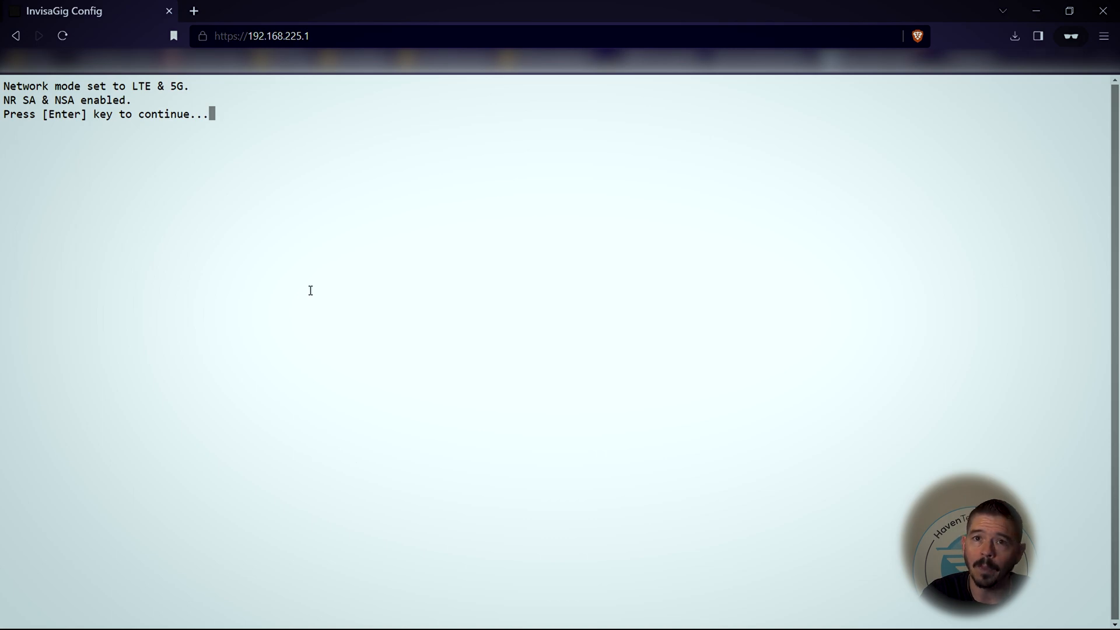
key(enter)
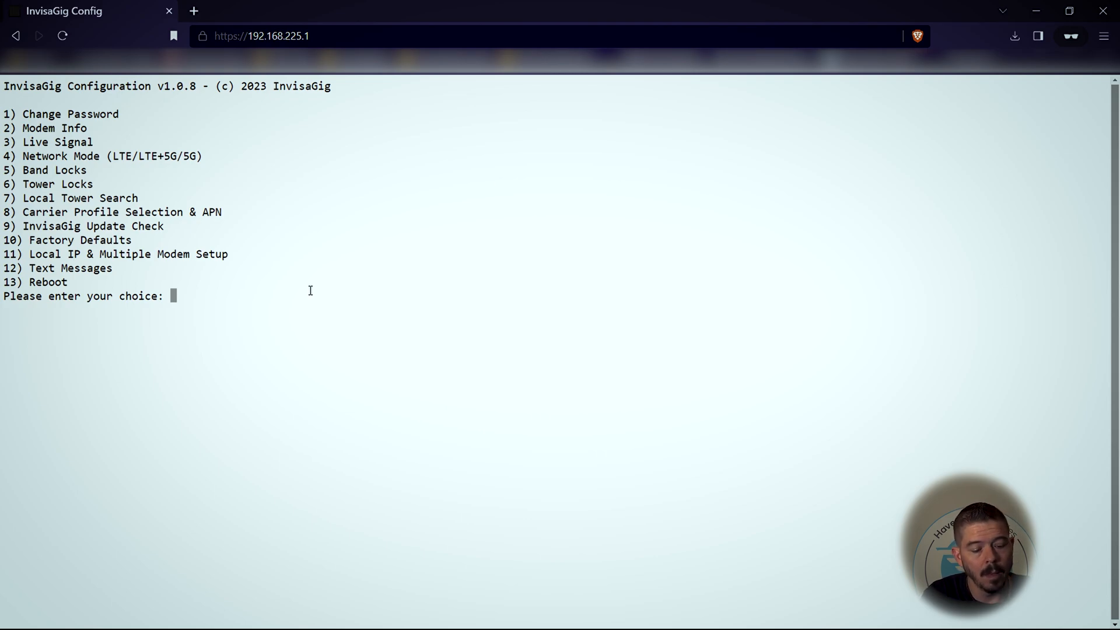
Enter 3 for Live Signal, now showing LTE band 2 with NR5G band 41.
text(3)
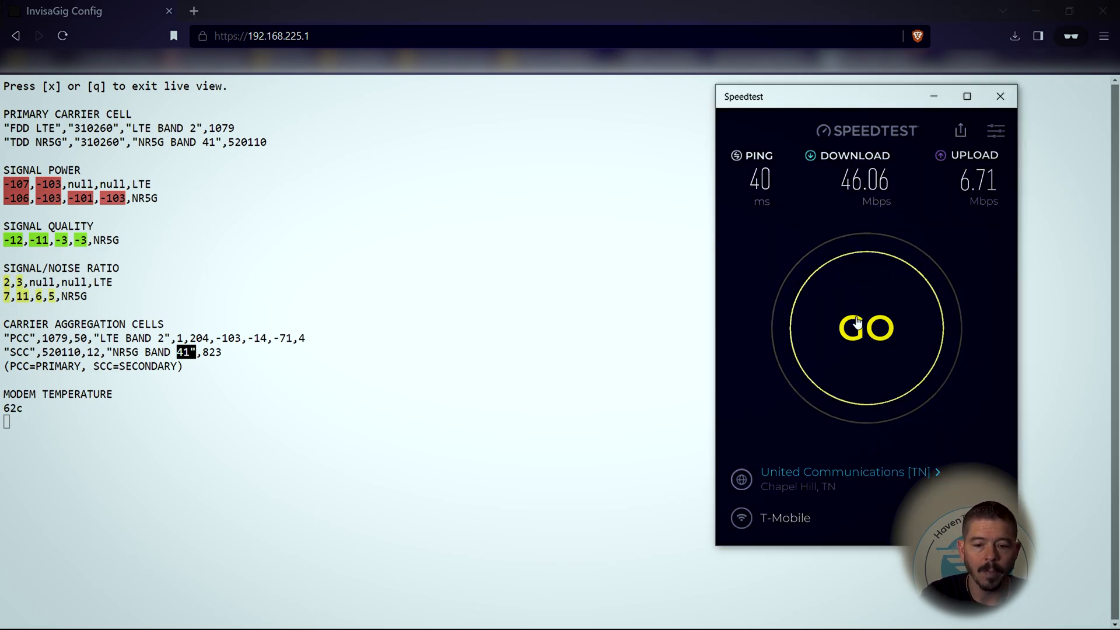
click(867, 329)
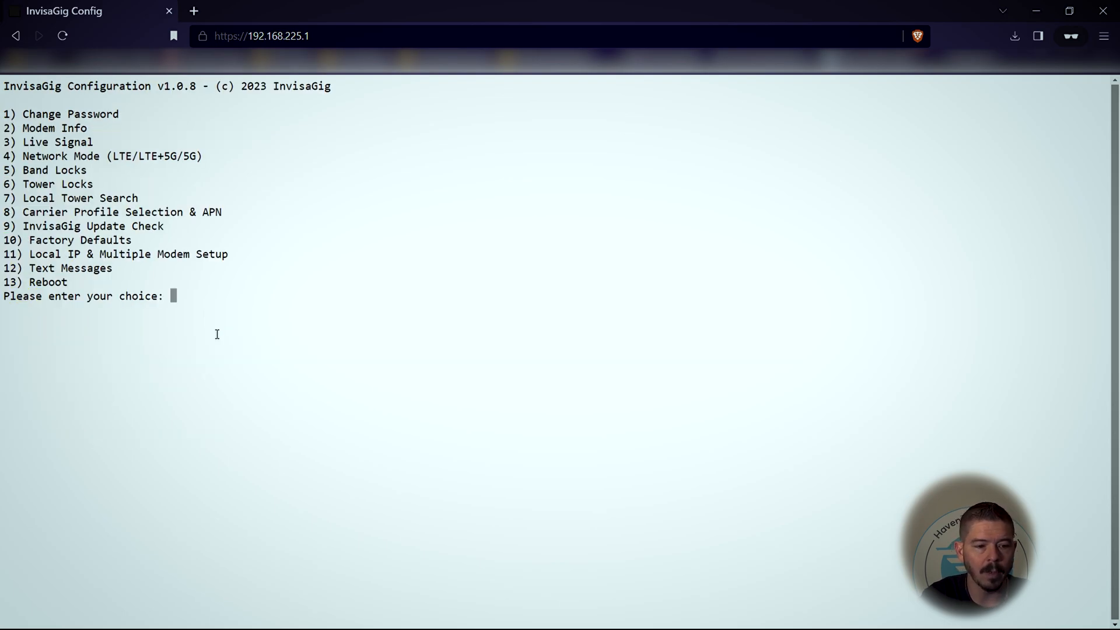
In Network Mode, choose 3 to switch the modem to 5G Only and wait for reconnection.
text(4)
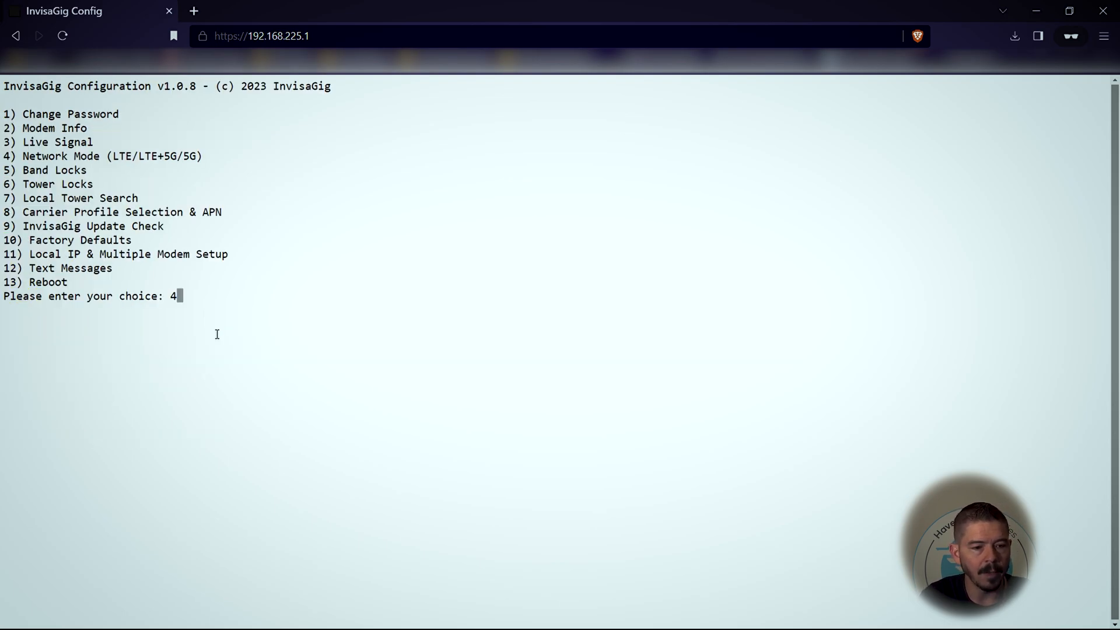
key(Enter)
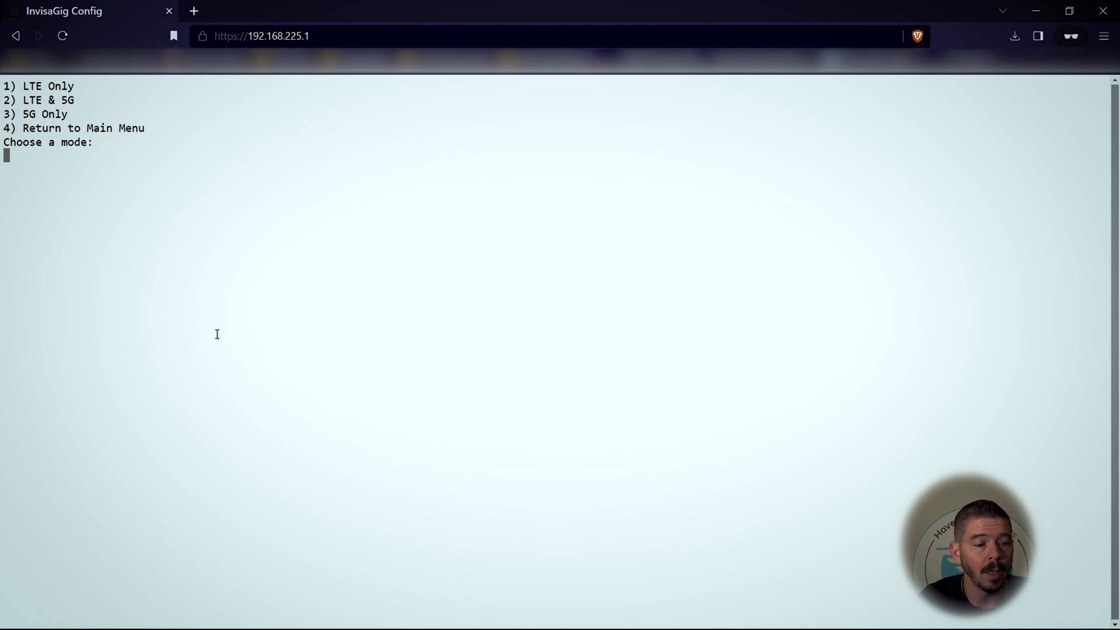
text(3)
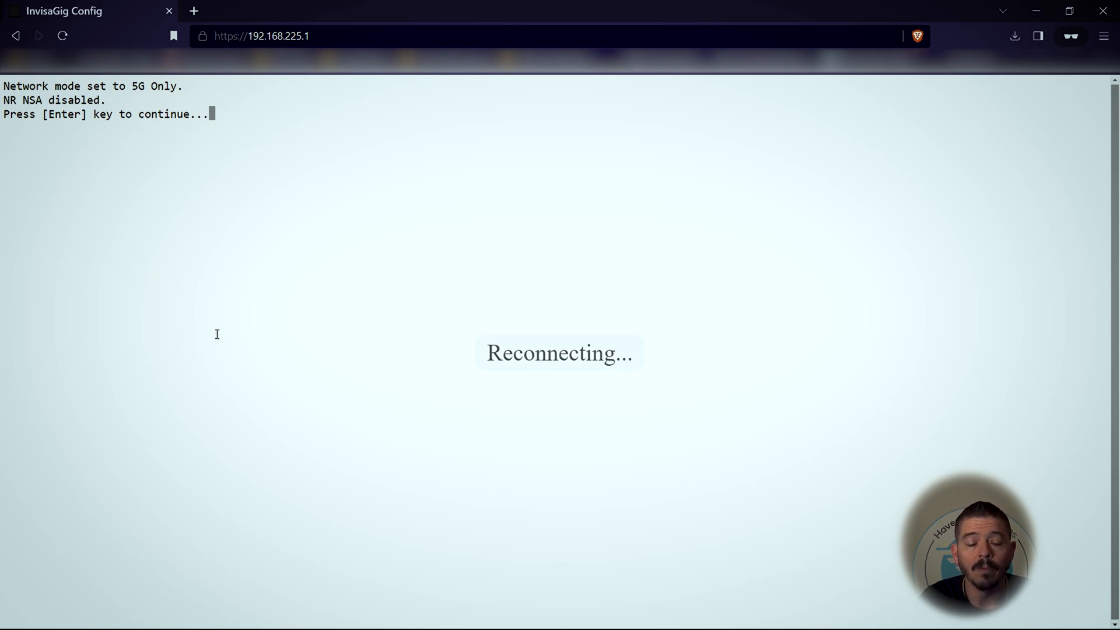
key(enter)
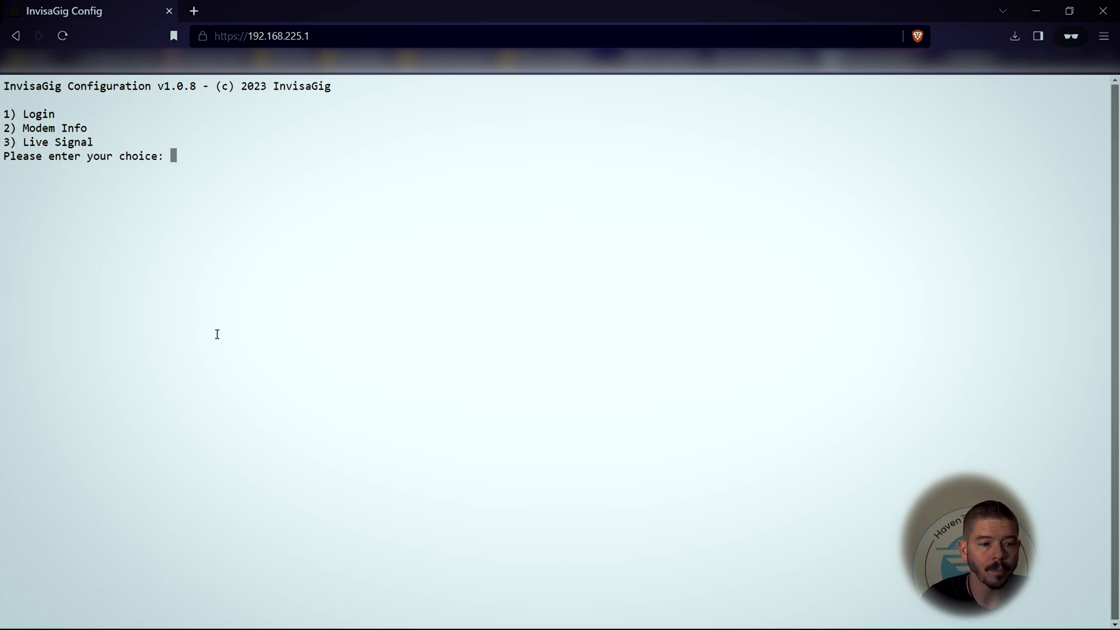
Log back into InvisaGig Config with option 1 and the password.
text(1)
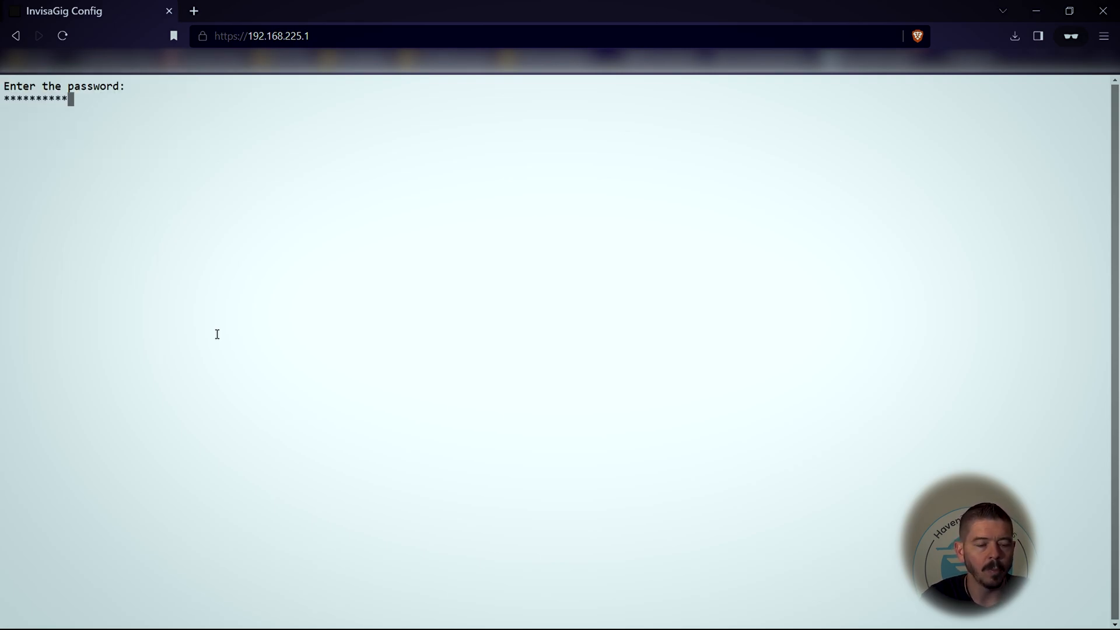
key(Enter)
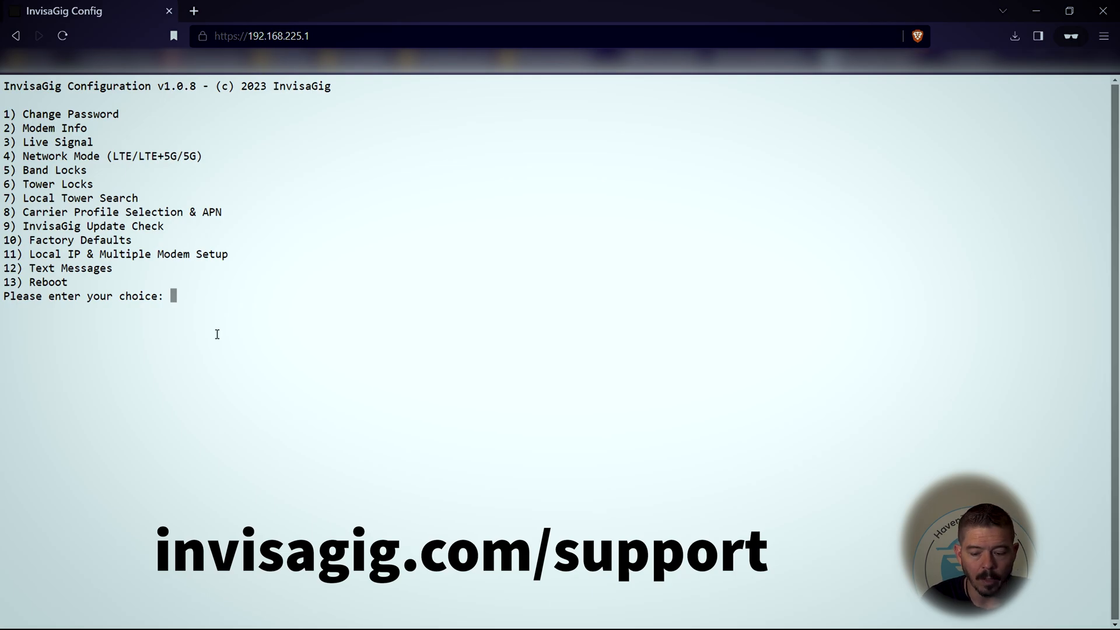
View Live Signal on NR5G band 71 with band 41 and start a Speedtest.
text(3)
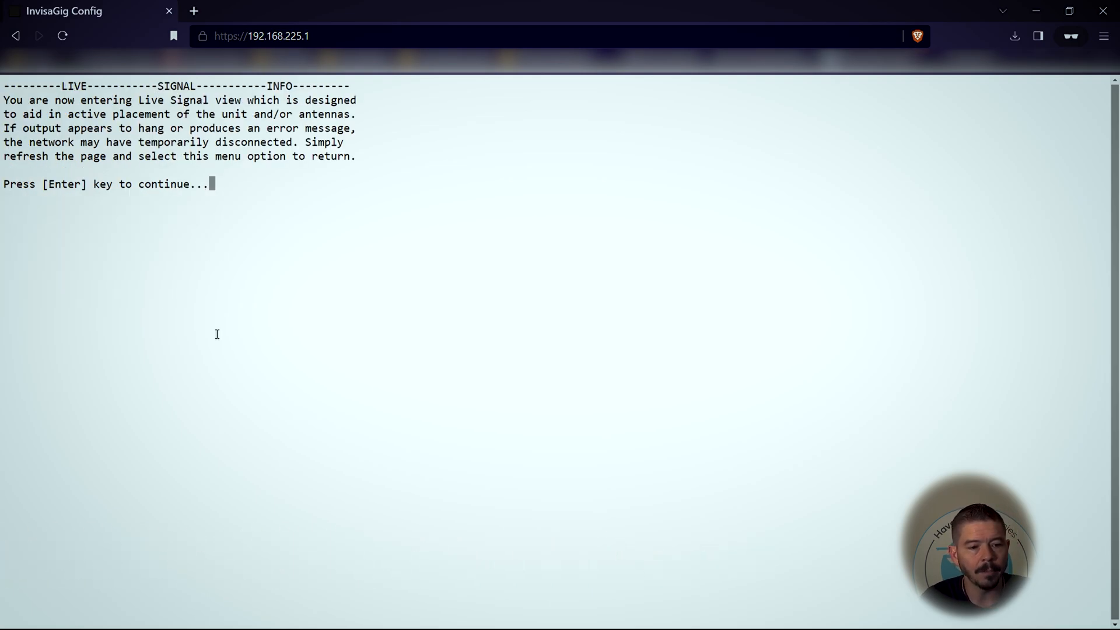
key(Enter)
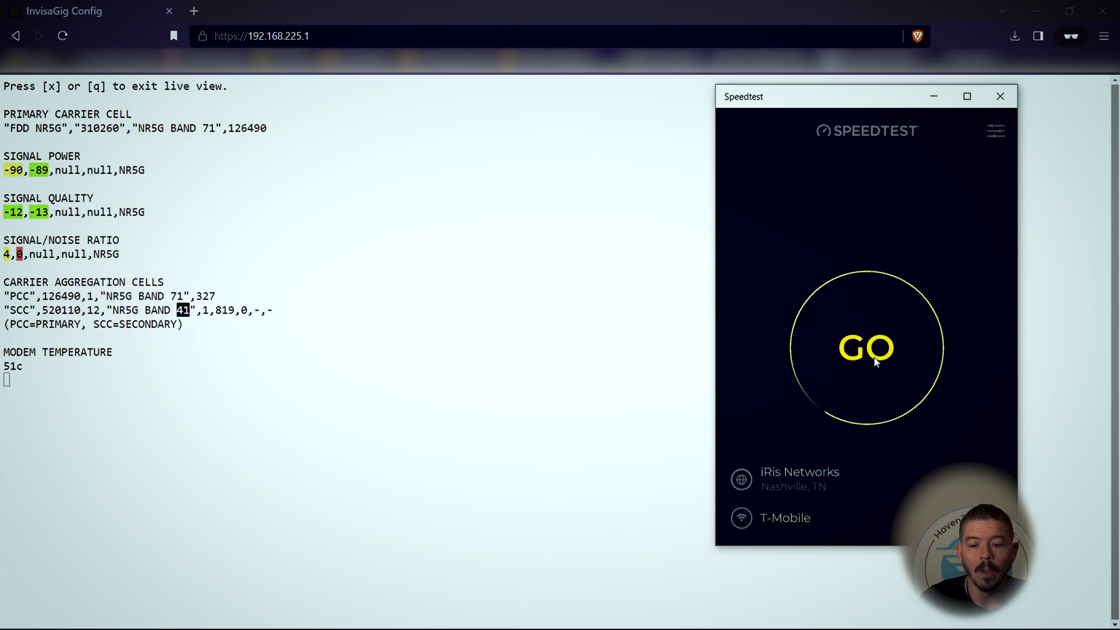
click(867, 349)
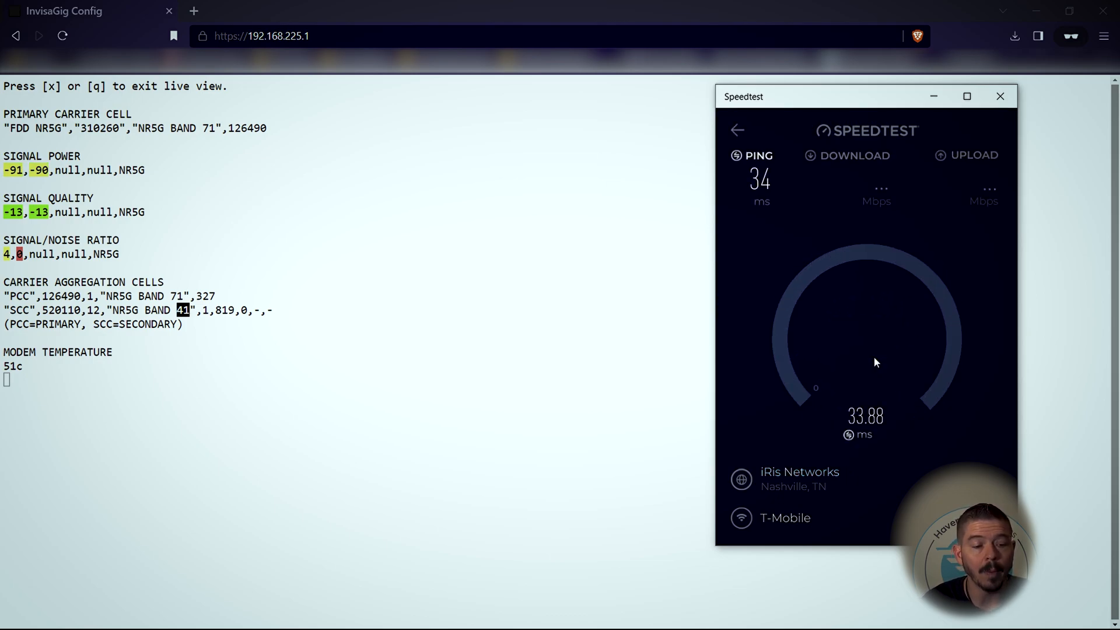
click(1000, 96)
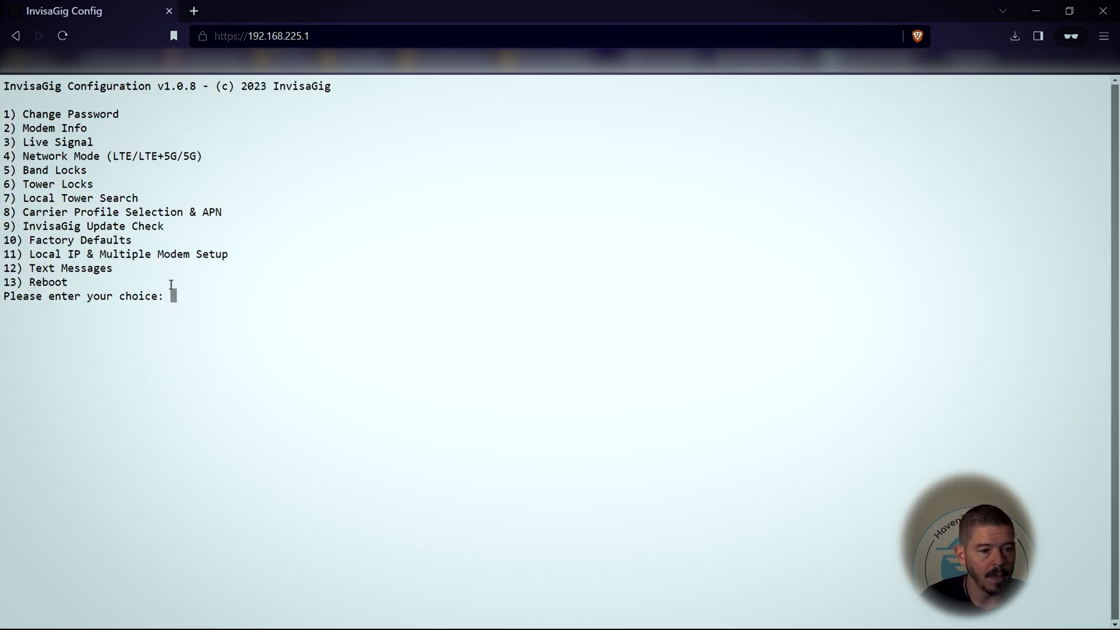
Enter 5 for Band Locks and select the currently enabled bands line.
text(5)
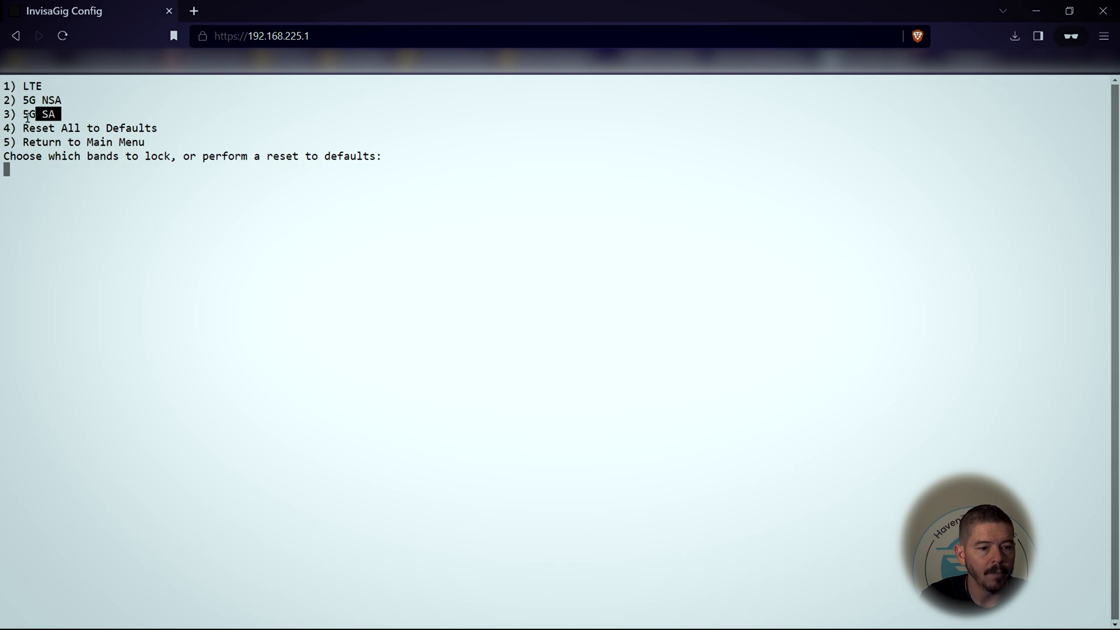
key(Enter)
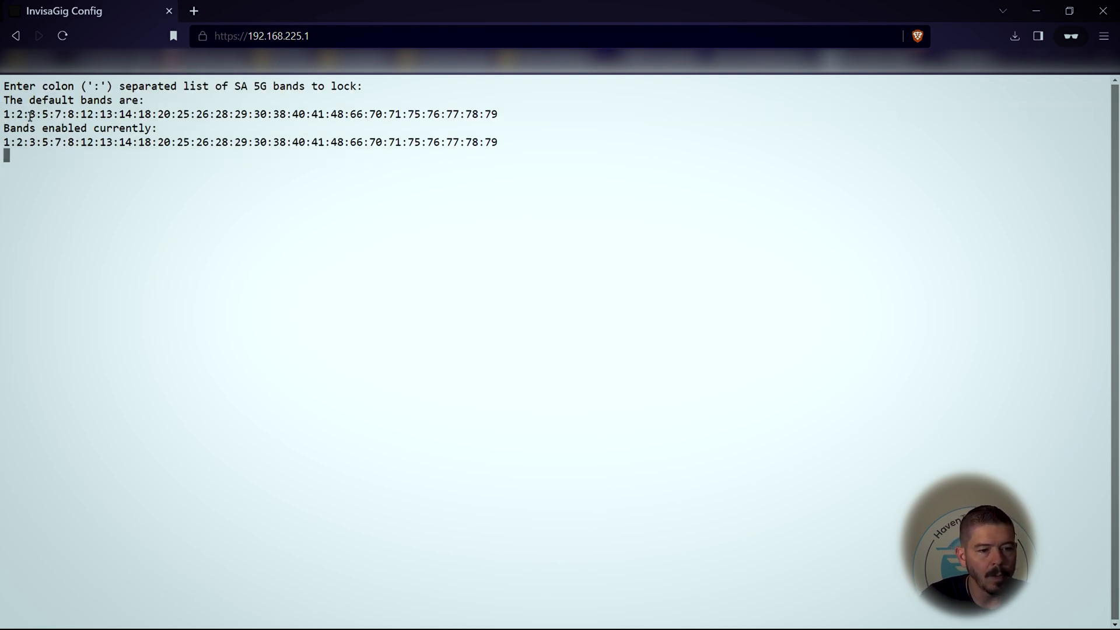
drag(4, 114, 150, 113)
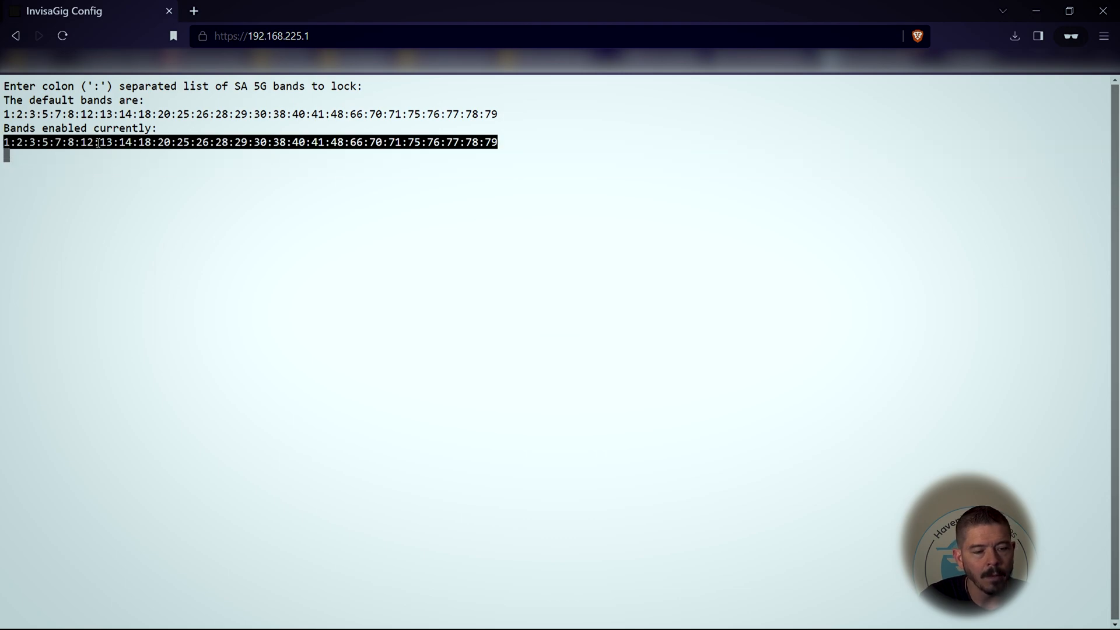
Copy the currently enabled SA 5G band list for pasting without band 71.
right_click(136, 151)
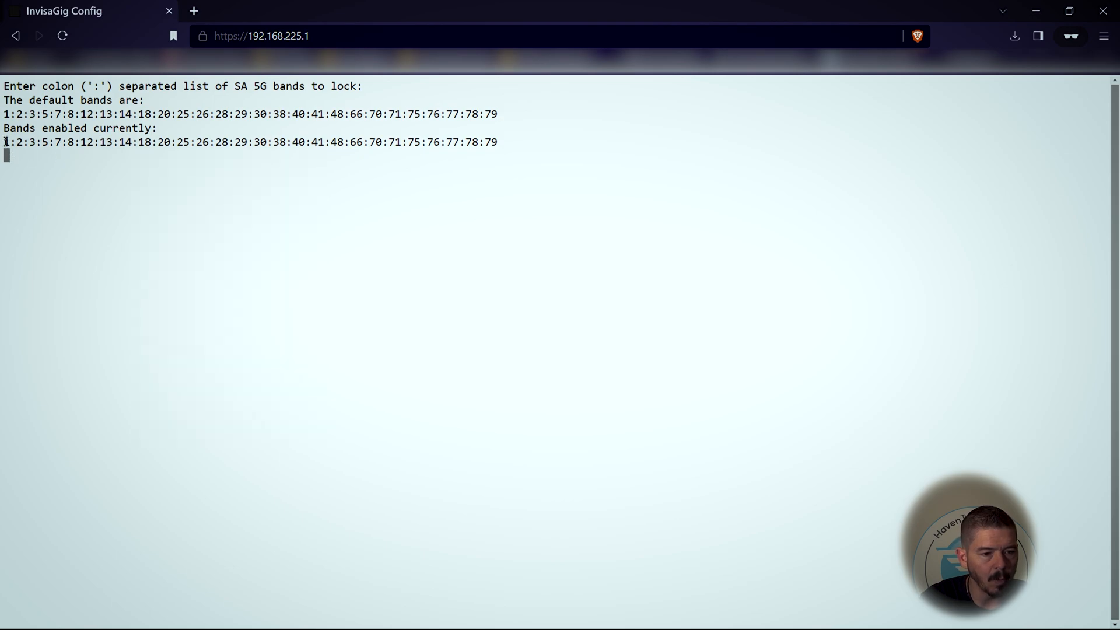
drag(4, 141, 498, 141)
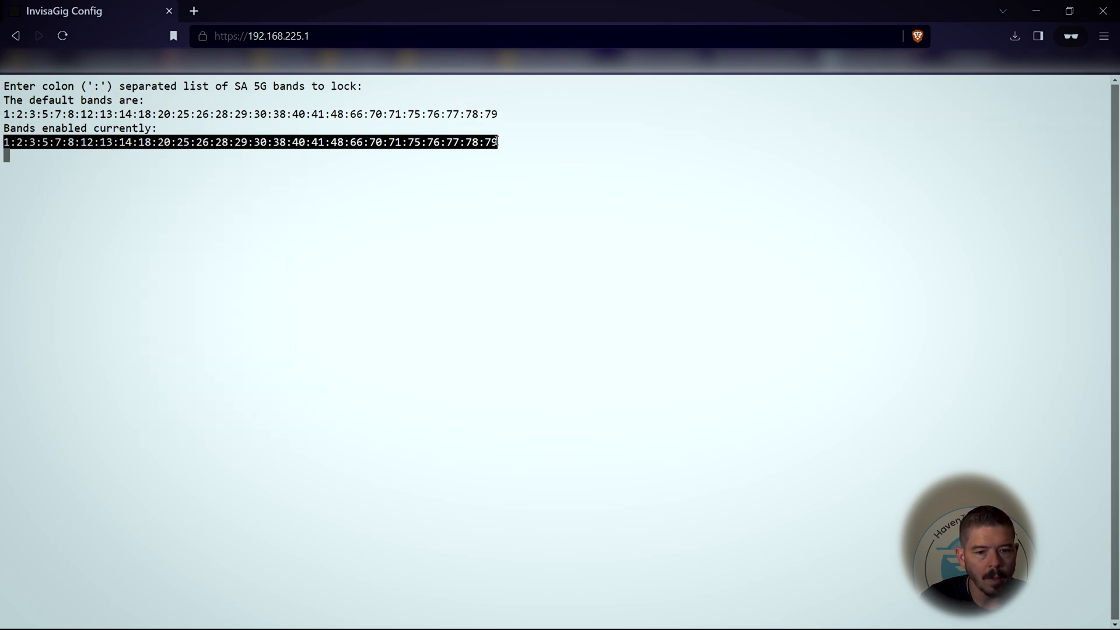
right_click(491, 142)
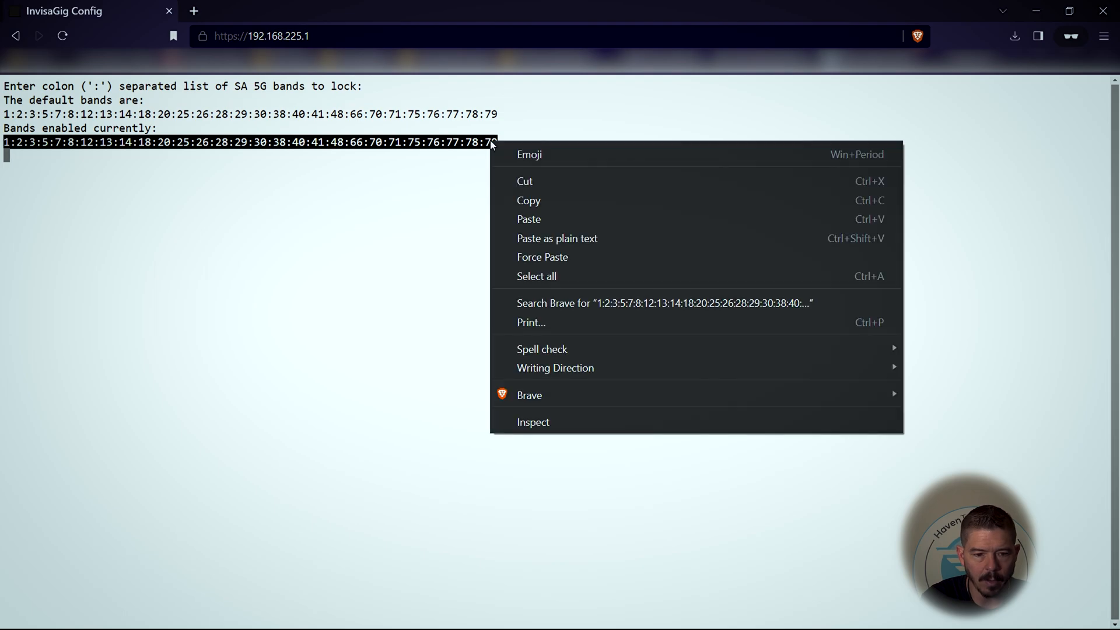
mouse_move(539, 208)
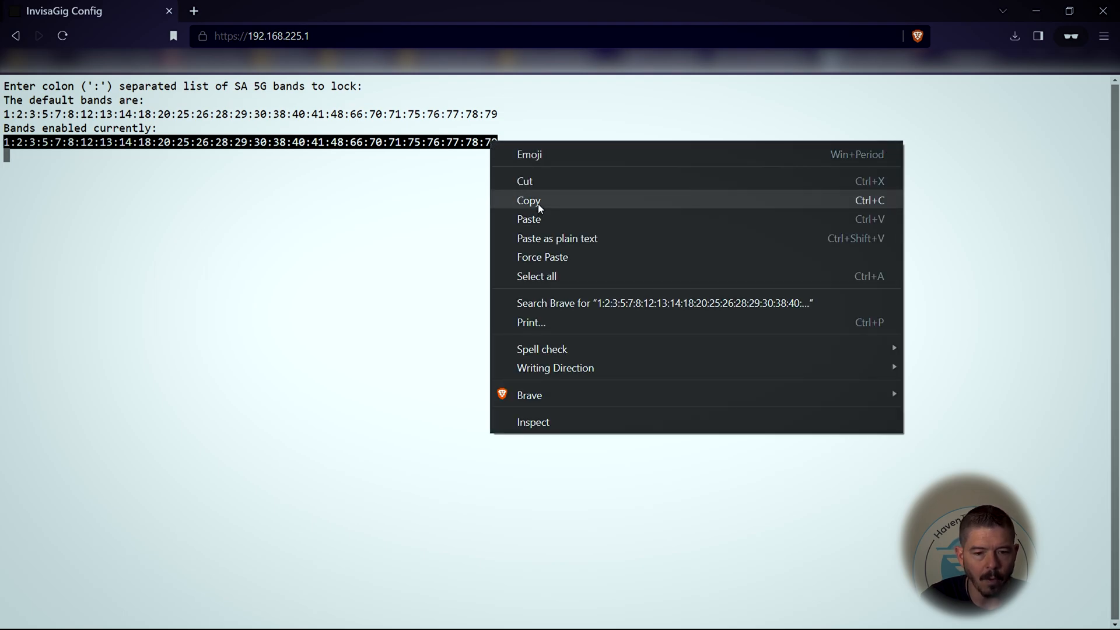
click(528, 201)
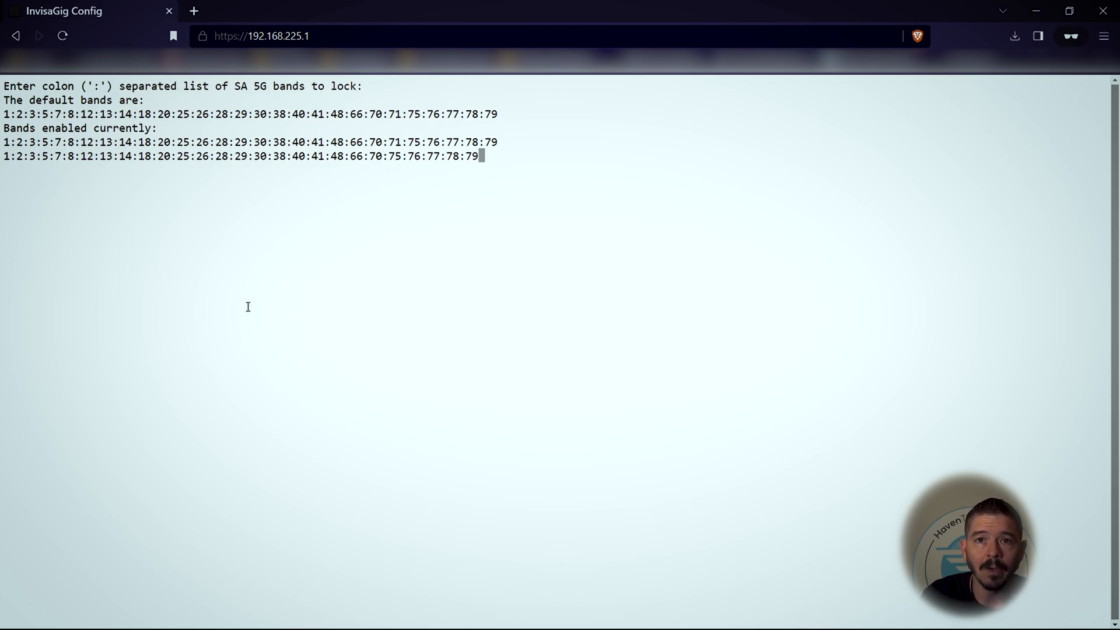
Apply the SA 5G band lock without band 71, then enter 3 for Live Signal.
key(Enter)
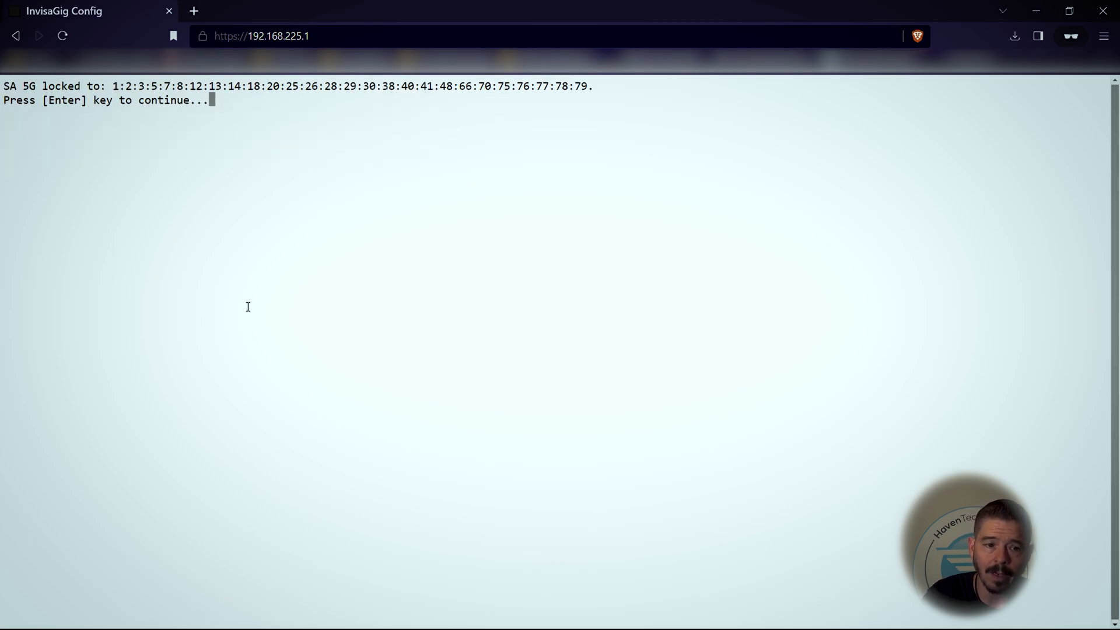
key(Enter)
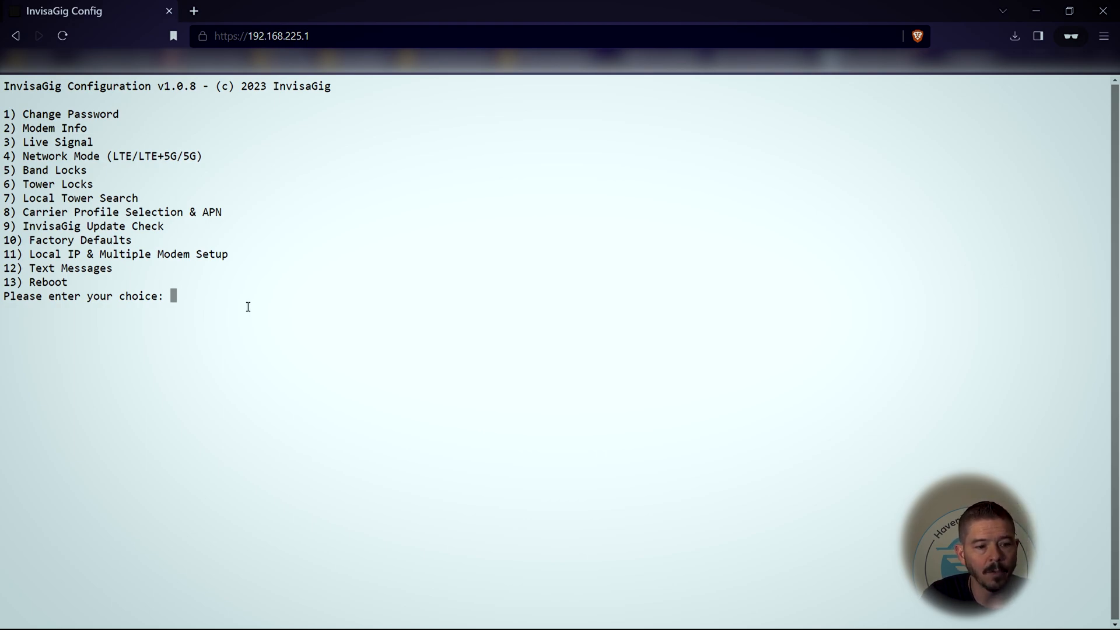
text(3)
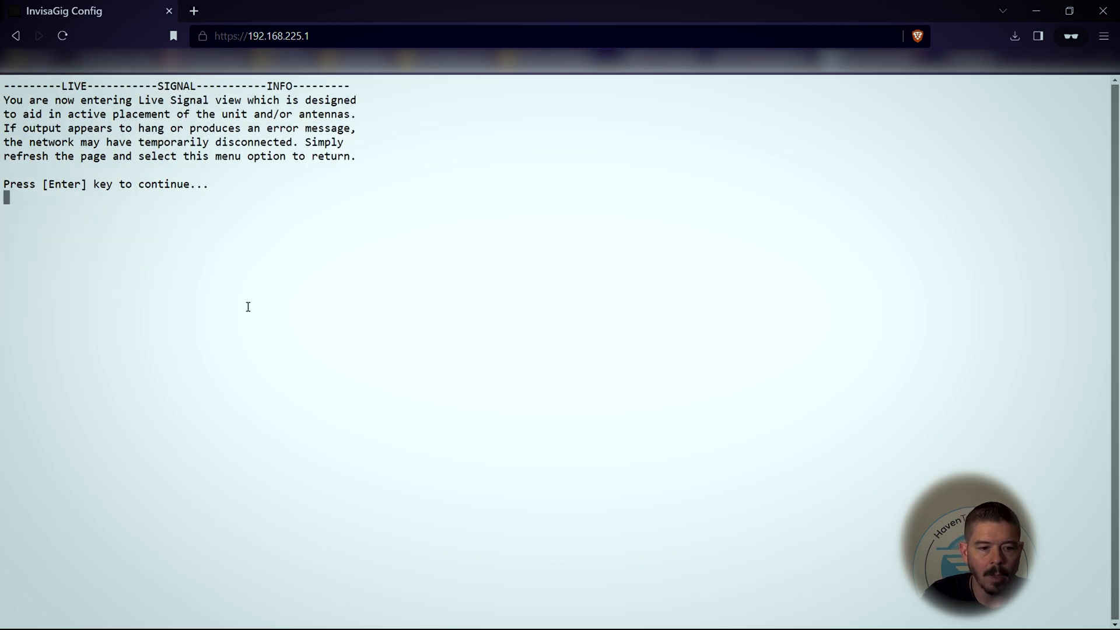
Start the live signal view, now showing NR5G band 25 with band 41 aggregated.
key(Enter)
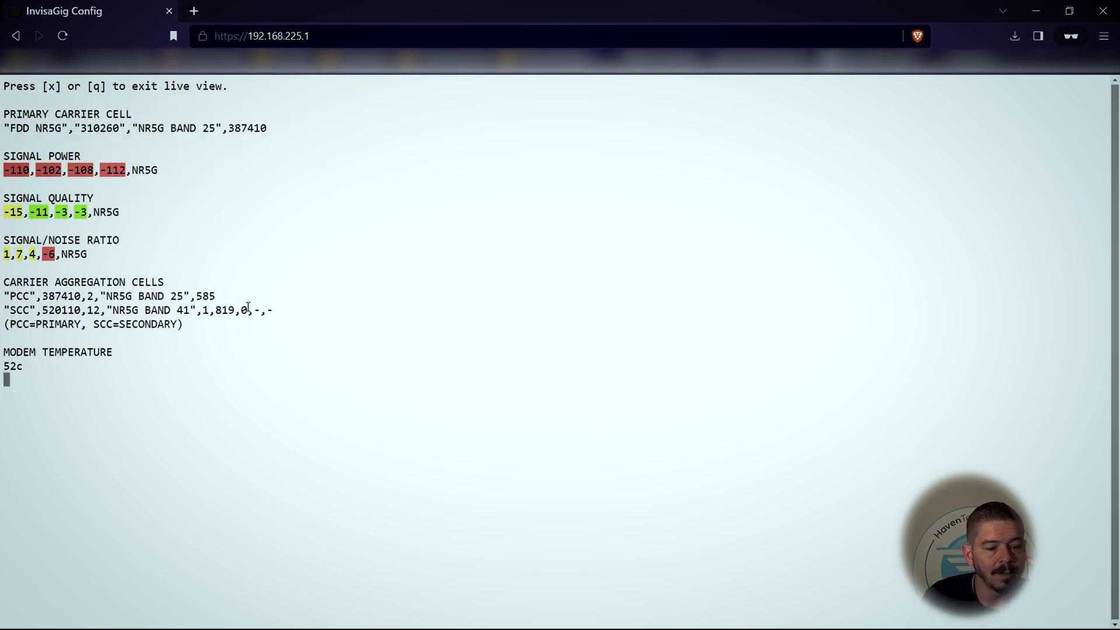
mouse_move(419, 338)
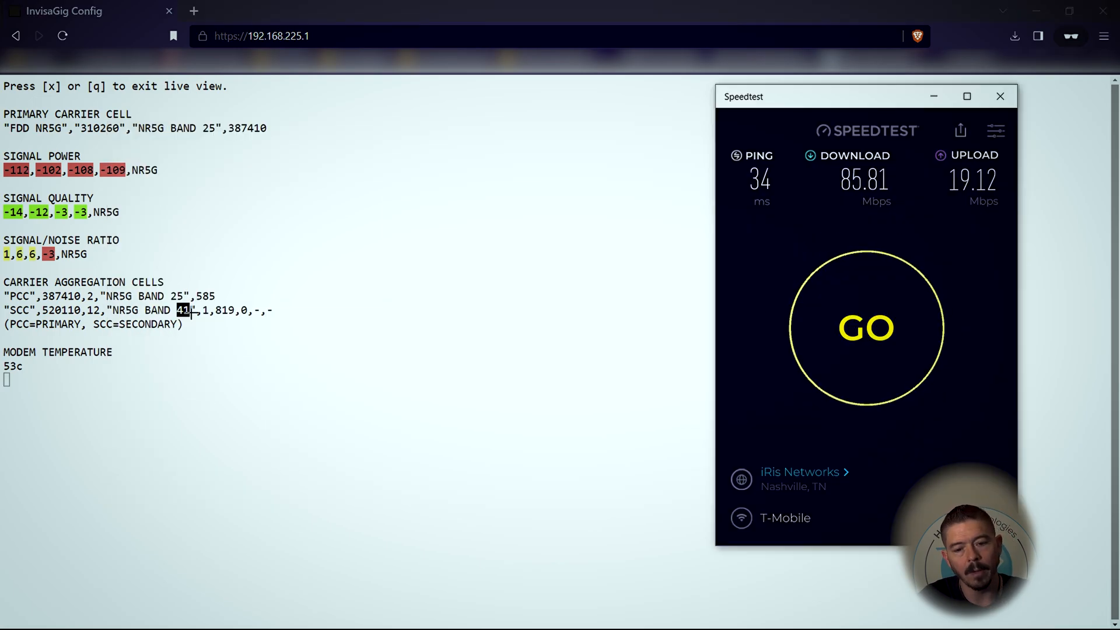
Run a speed test reaching 146.88 Mbps down / 9.13 up, then start another test.
click(865, 328)
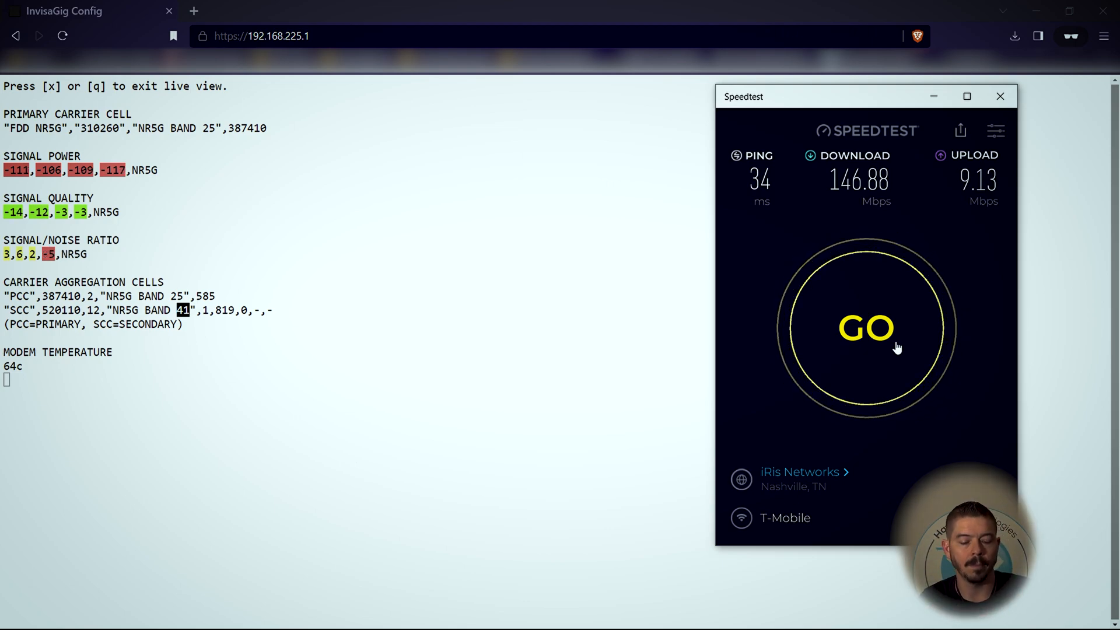
click(868, 329)
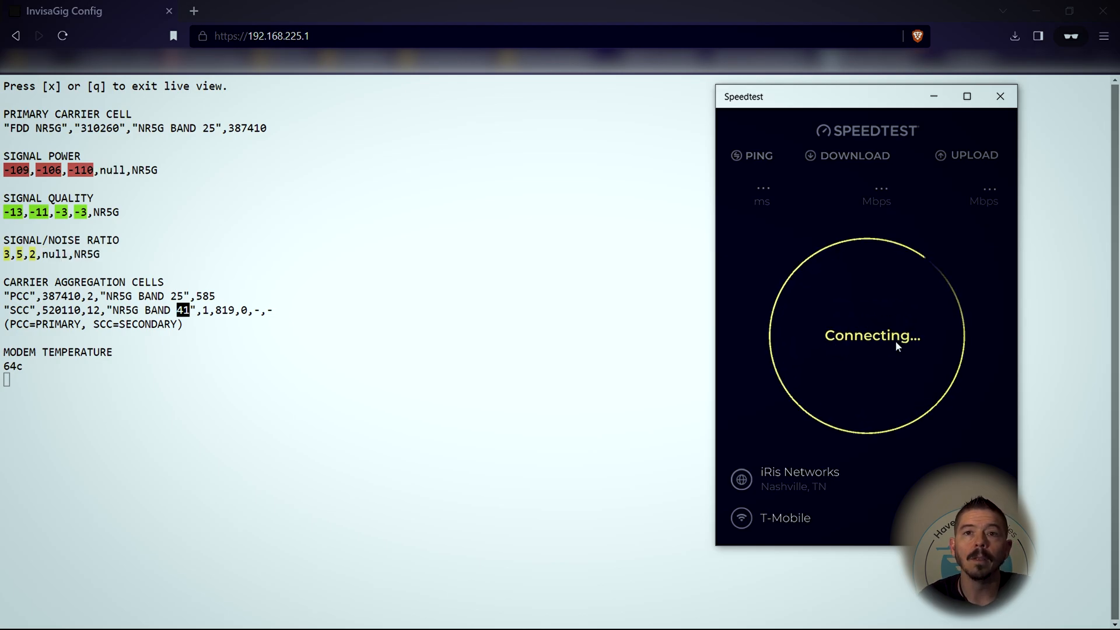